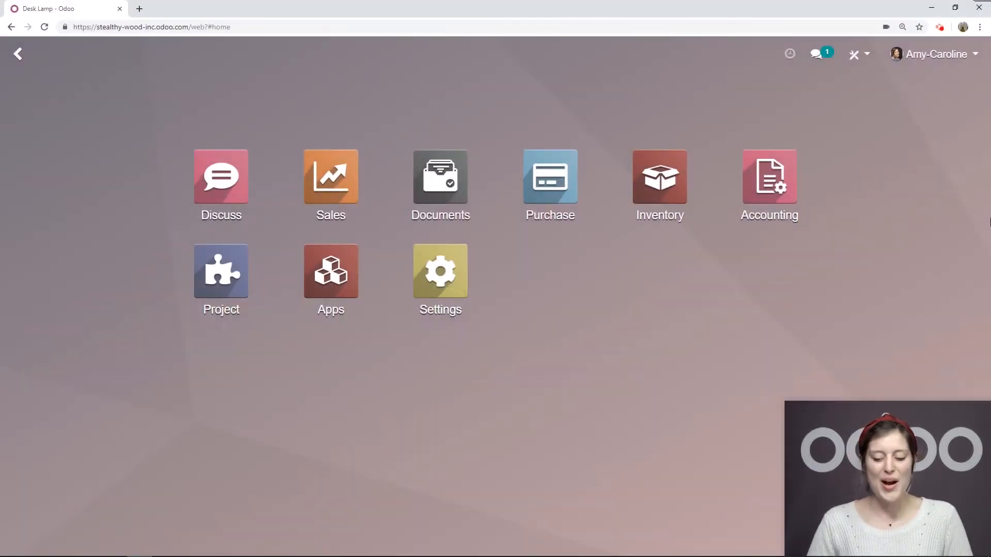
mouse_move(737, 249)
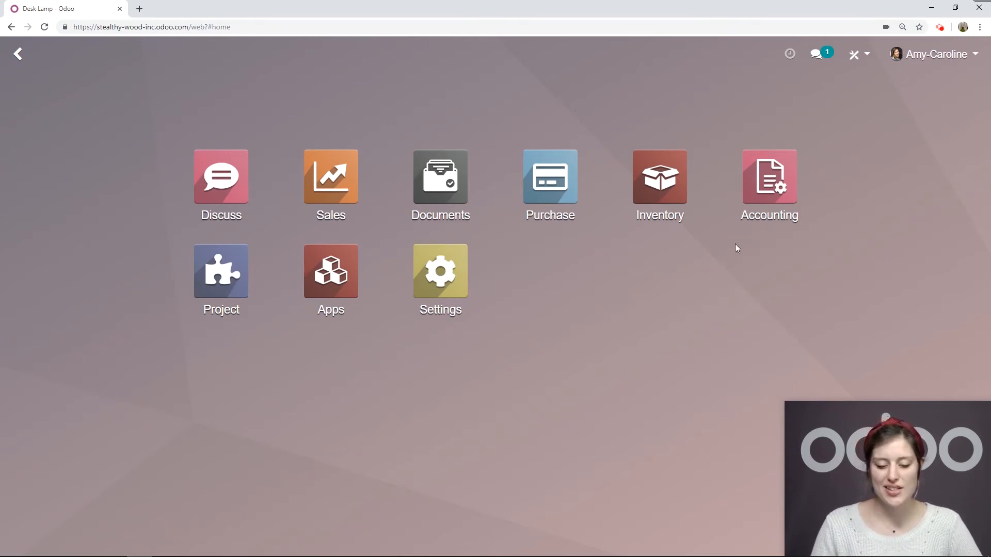
Step: Open the Desk Lamp product record from the Purchase app's products
left_click(549, 177)
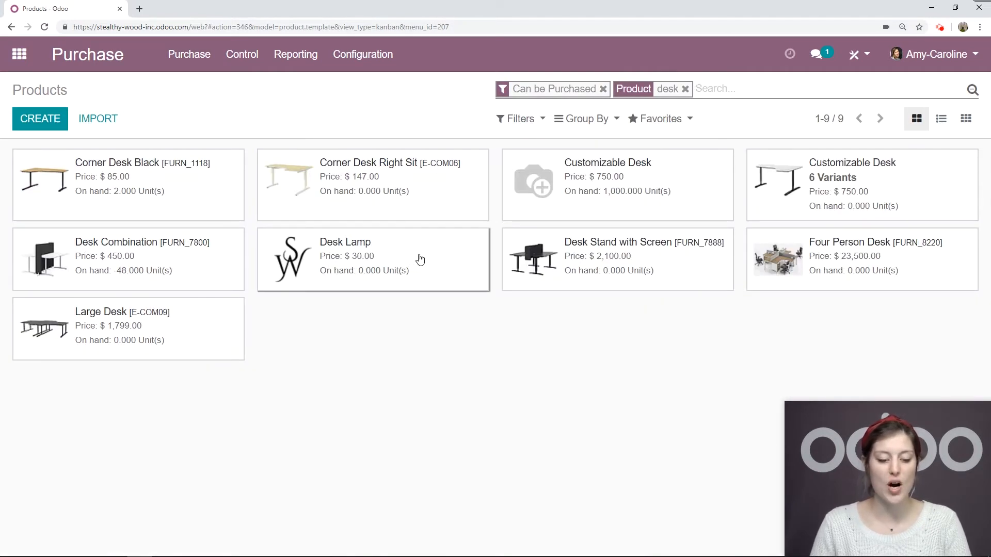
left_click(345, 242)
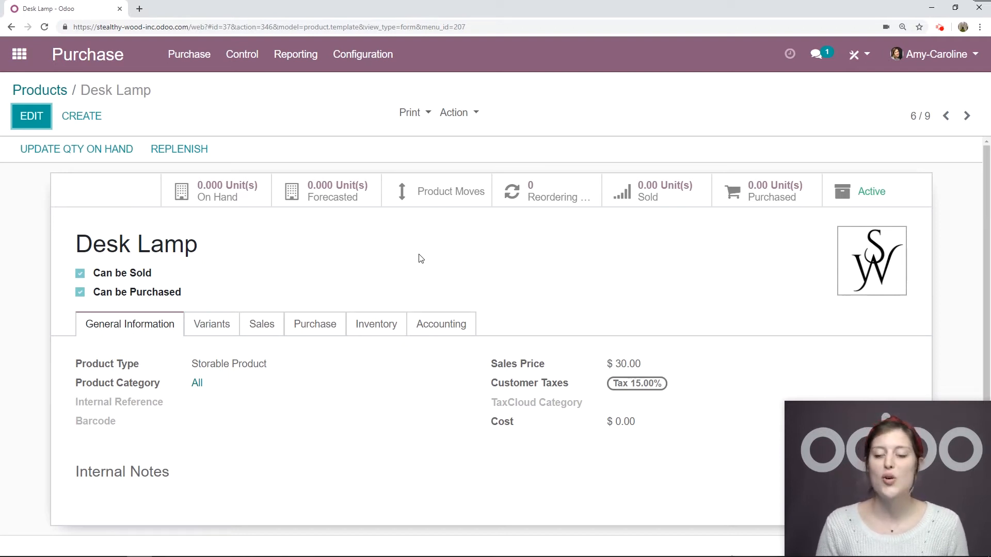
mouse_move(551, 235)
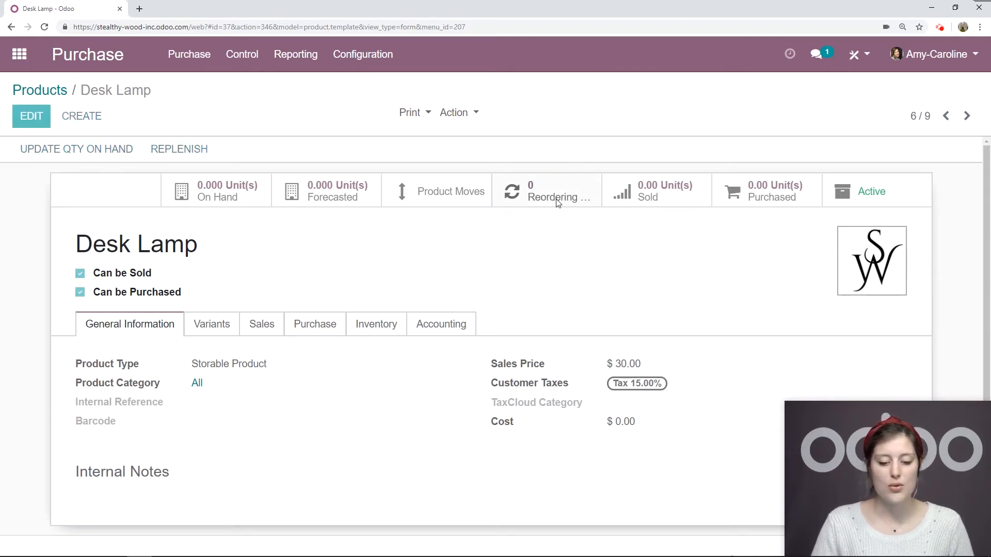
Step: Add and save a Desk Lamp reordering rule with minimum 5 and maximum 10 units
left_click(554, 190)
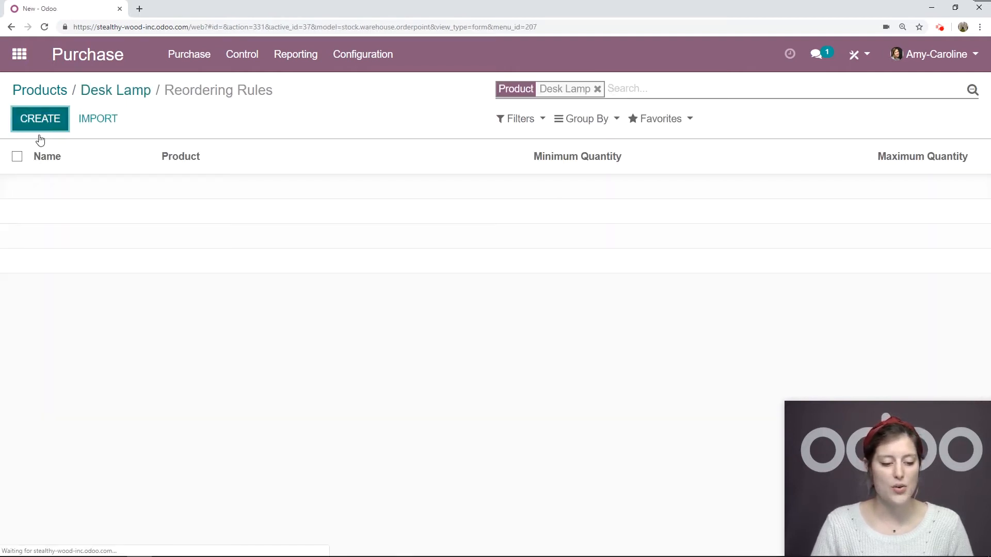
left_click(40, 118)
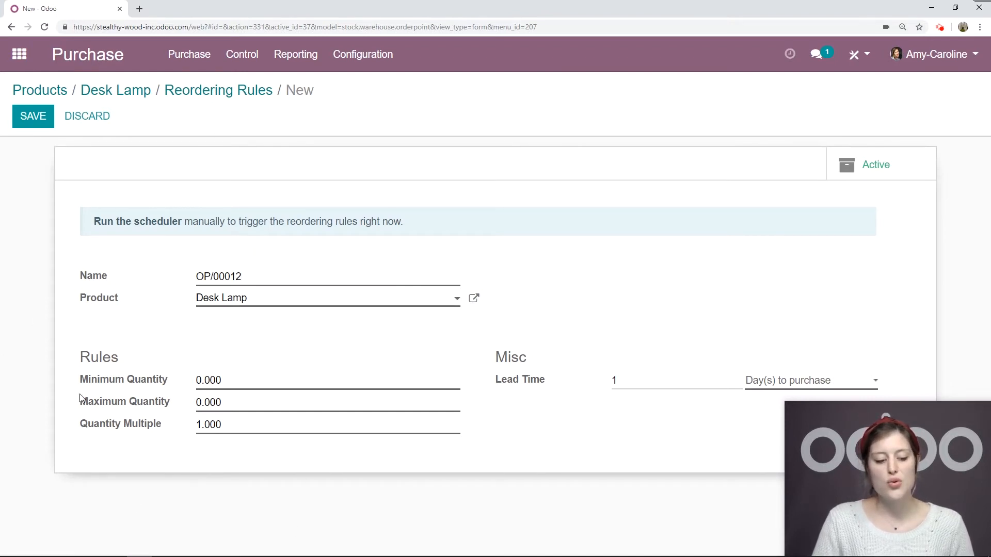
left_click(209, 380)
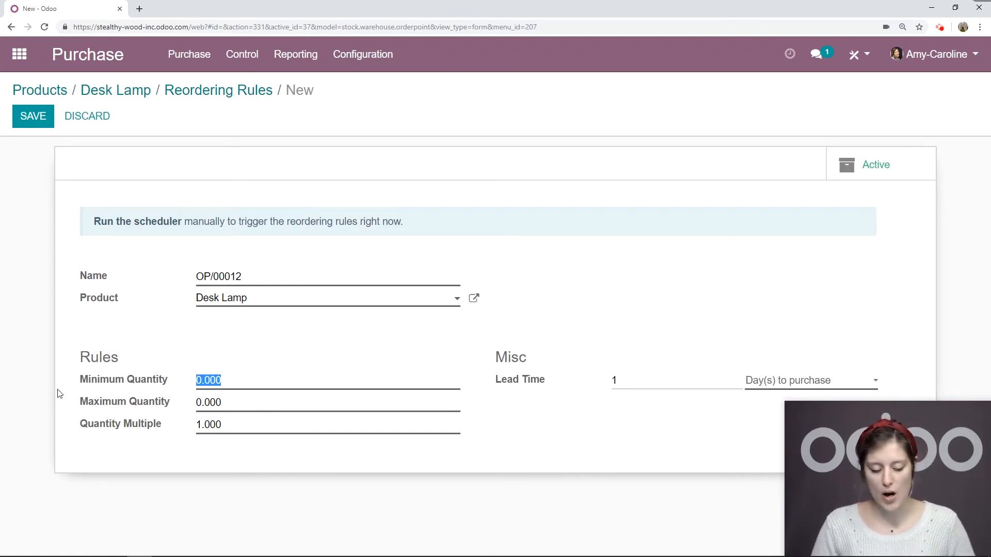
type("5")
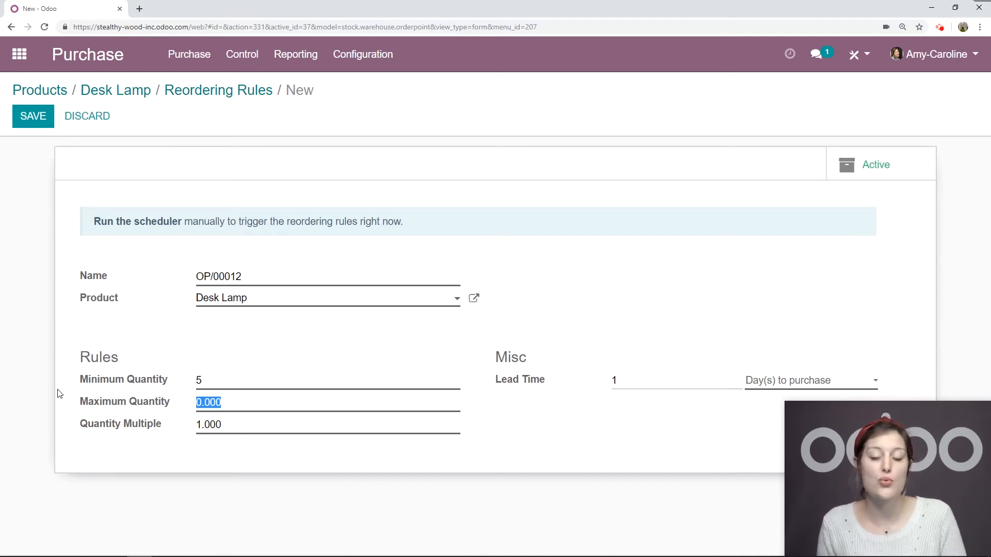
type("10")
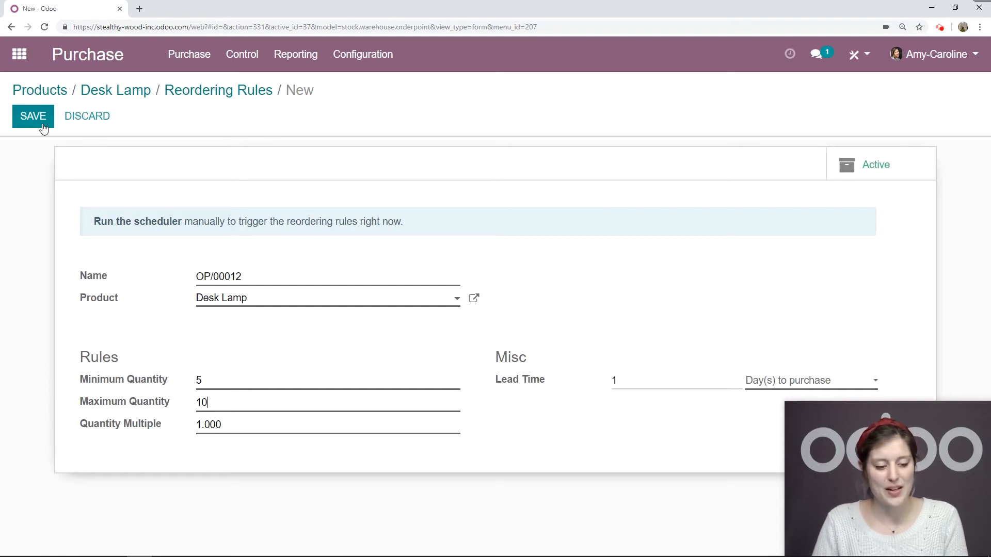
left_click(33, 116)
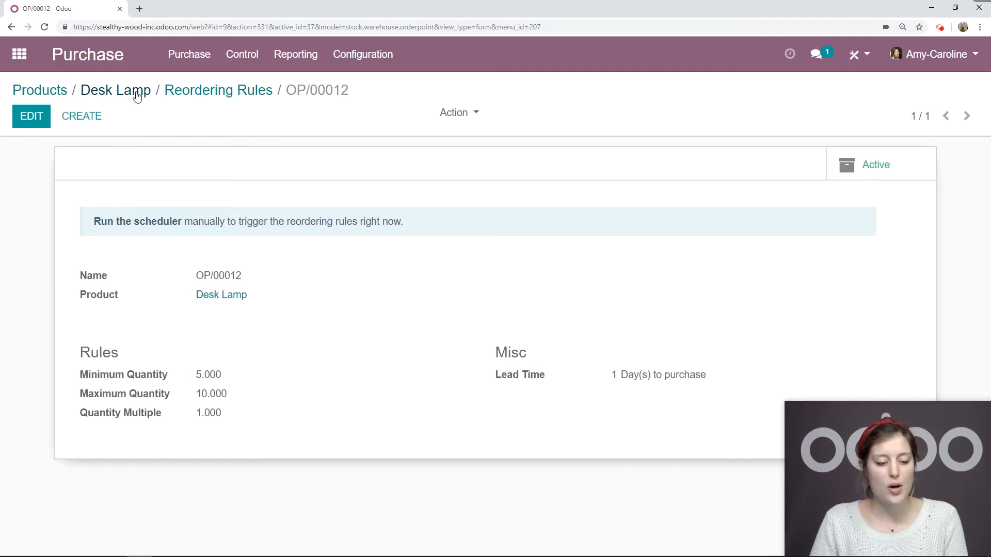
Step: Return to Desk Lamp and review its purchase tab showing vendor Happy Furniture at 11.00
left_click(115, 89)
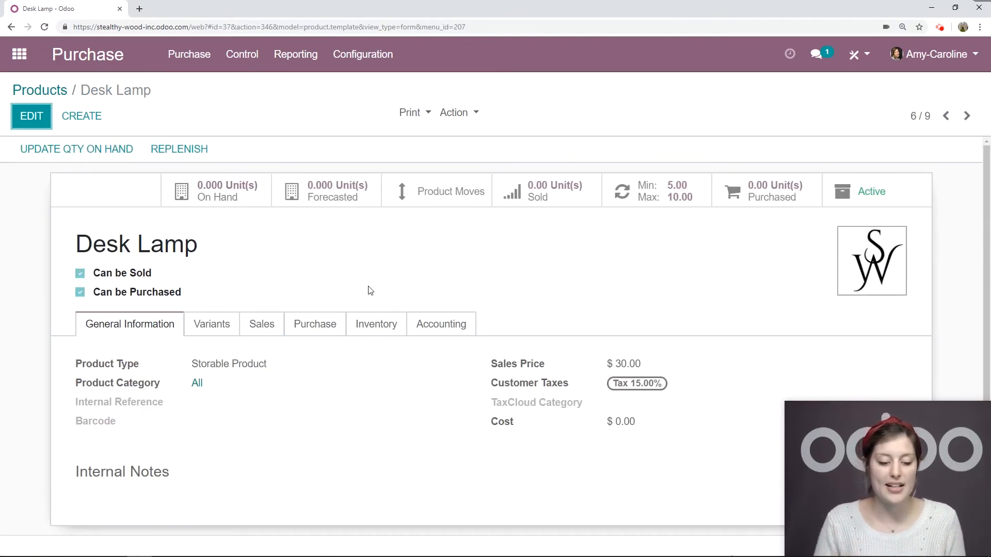
left_click(315, 324)
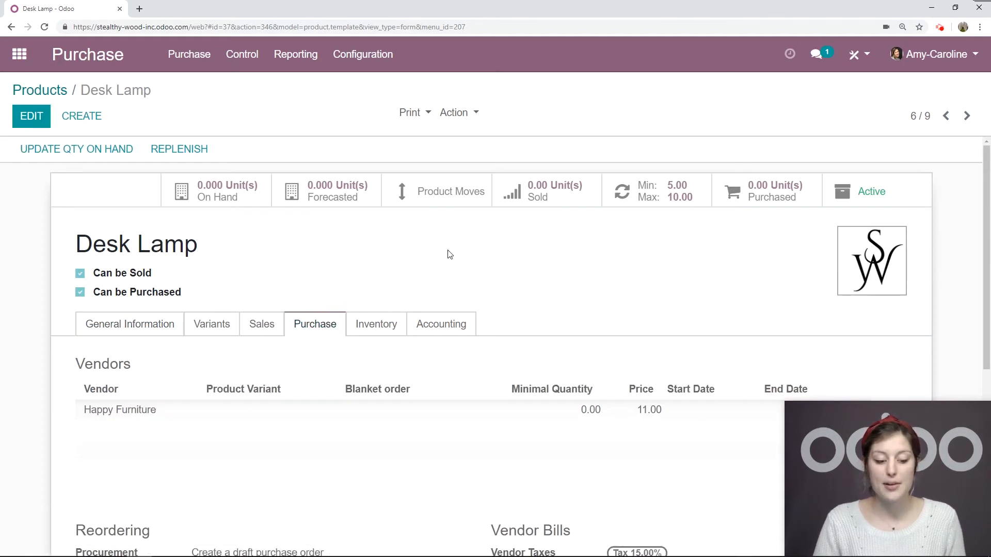
scroll("down", 3)
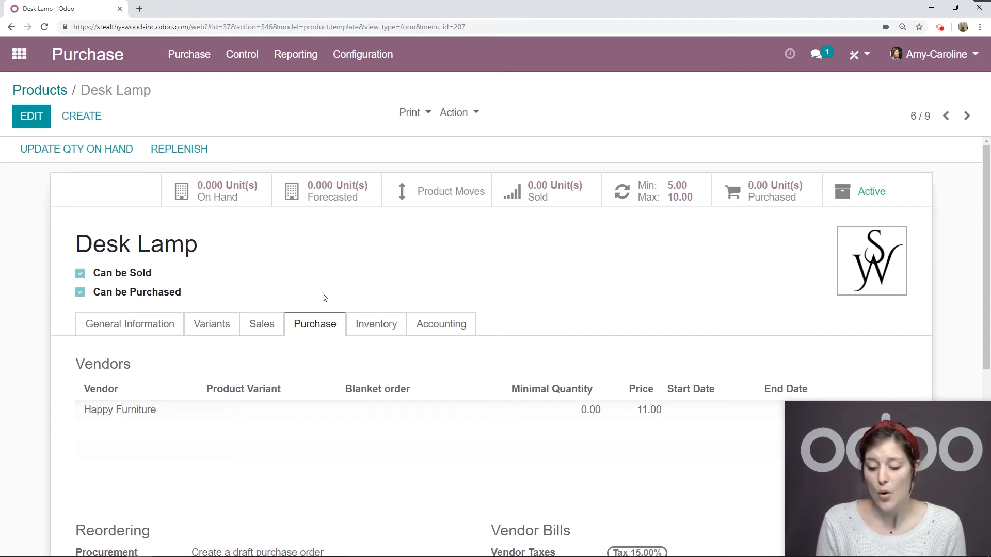
mouse_move(324, 283)
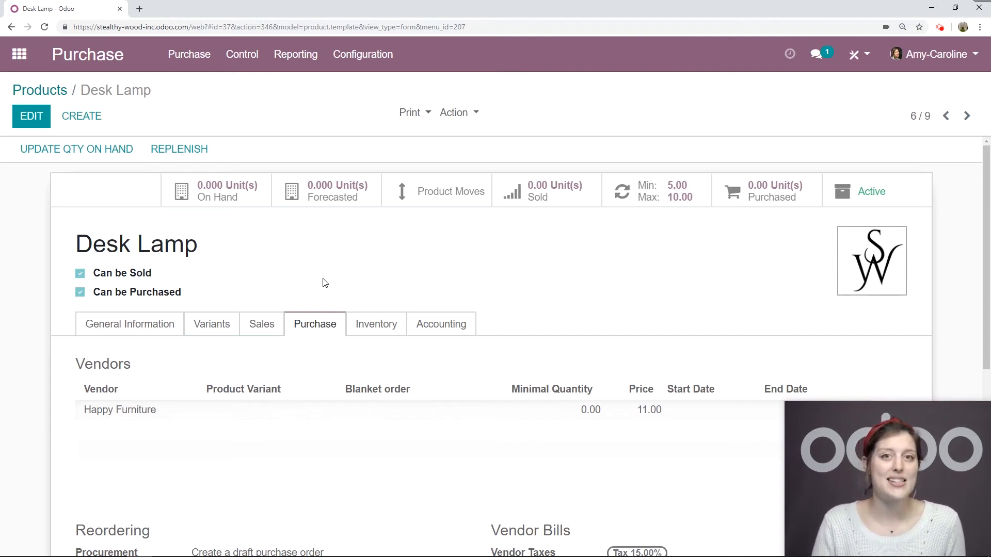
mouse_move(19, 54)
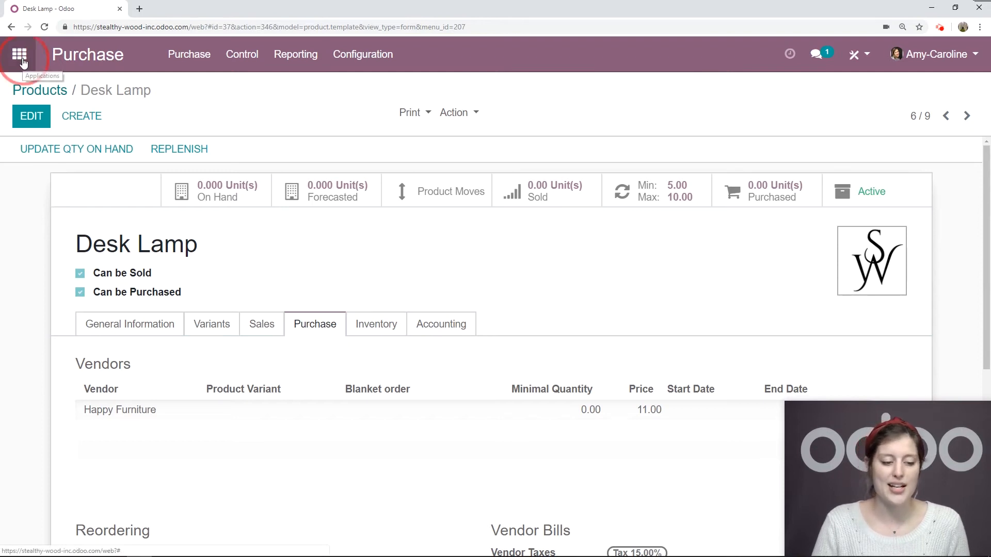
Step: Start a Sales quotation for Azure Interior, Brandon Freeman with Desk Lamp as the product
left_click(19, 54)
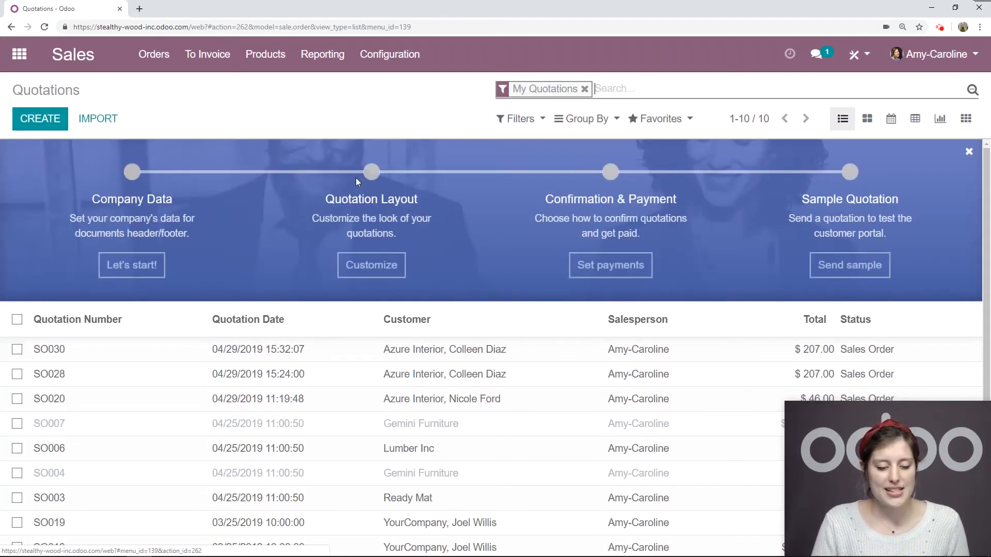
left_click(39, 119)
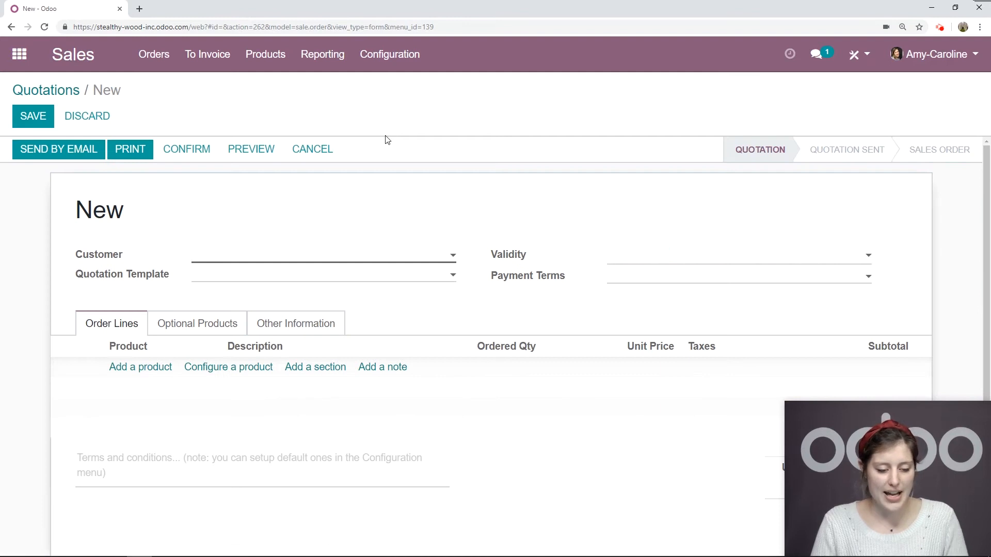
left_click(322, 254)
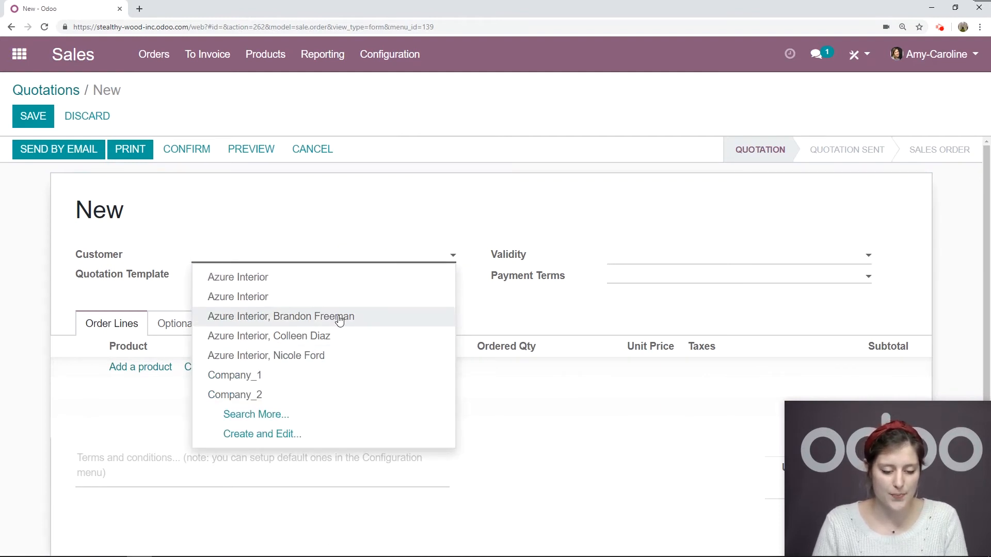
left_click(280, 316)
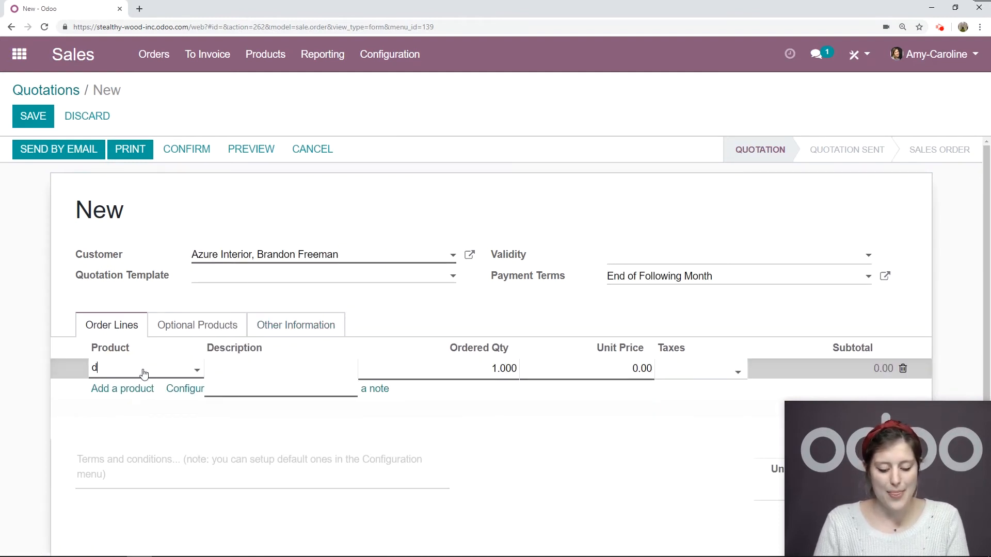
type("esk lam")
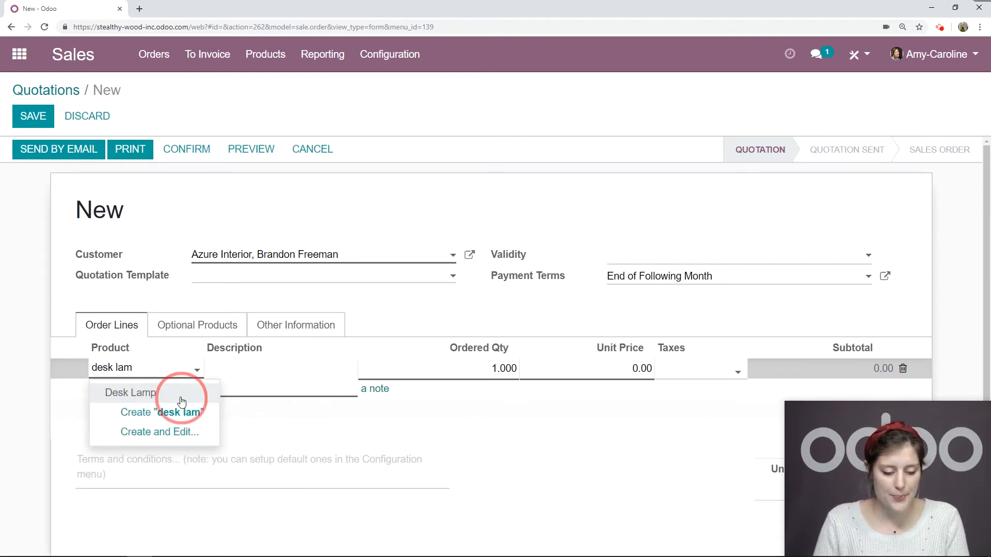
left_click(130, 393)
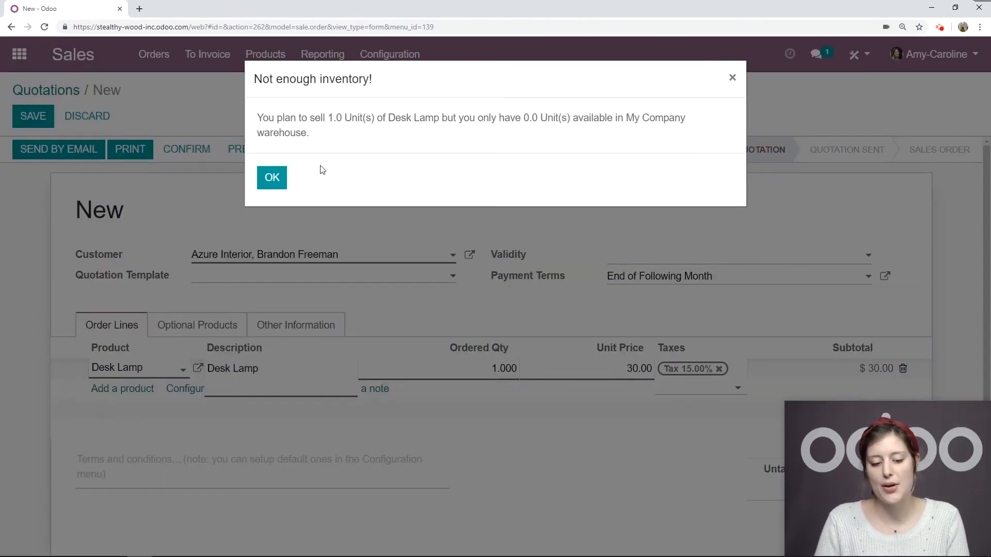
Step: Order 6 Desk Lamps, then save and confirm the quotation as SO031 and view its delivery
left_click(271, 178)
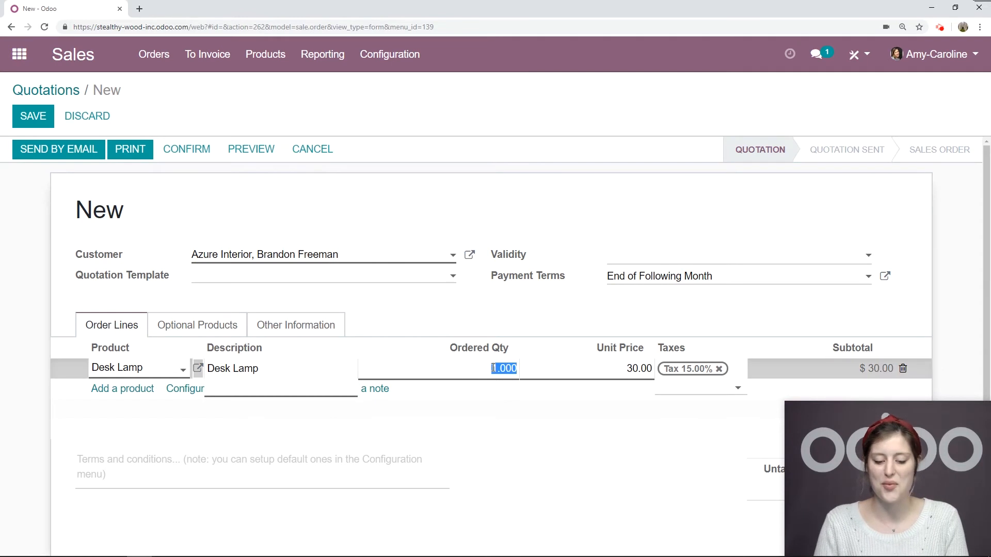
type("6")
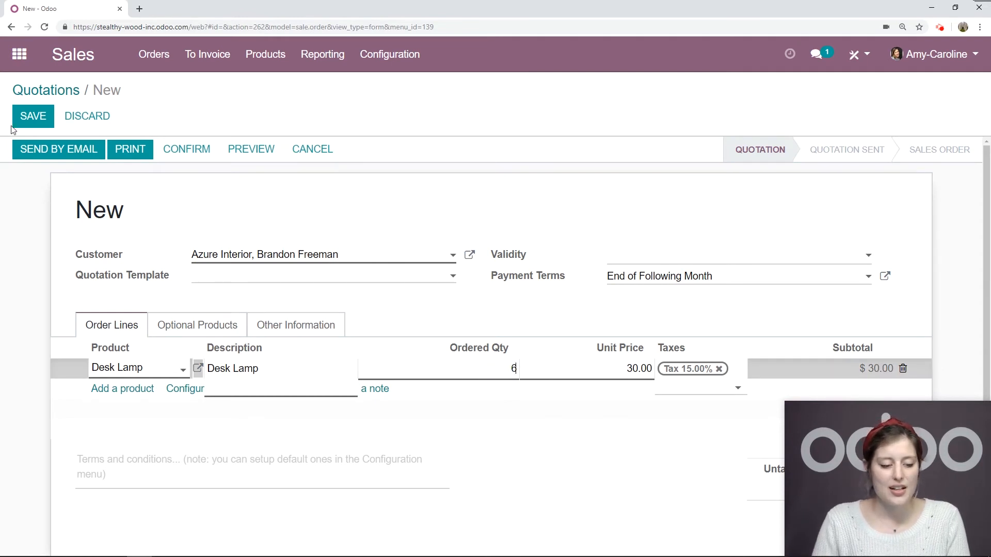
left_click(33, 116)
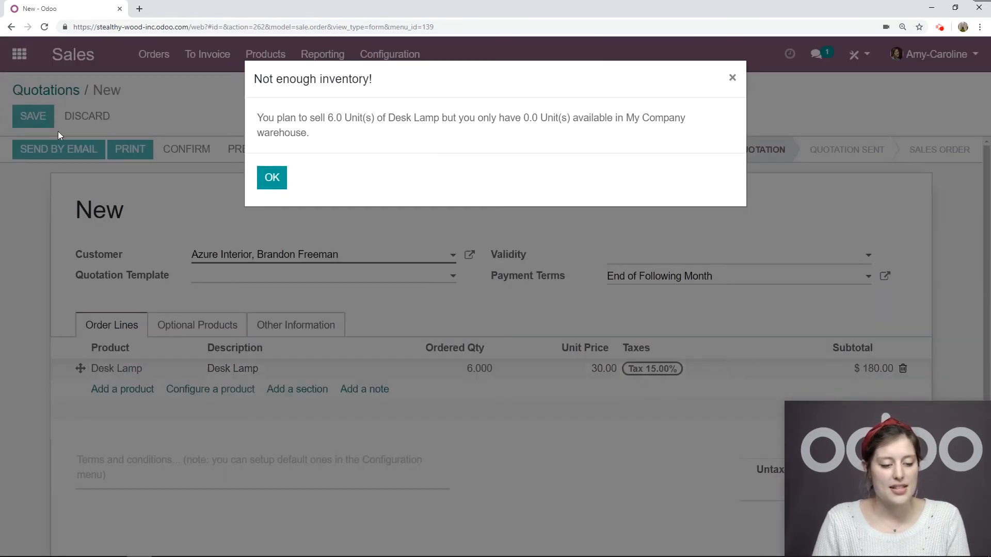
left_click(271, 177)
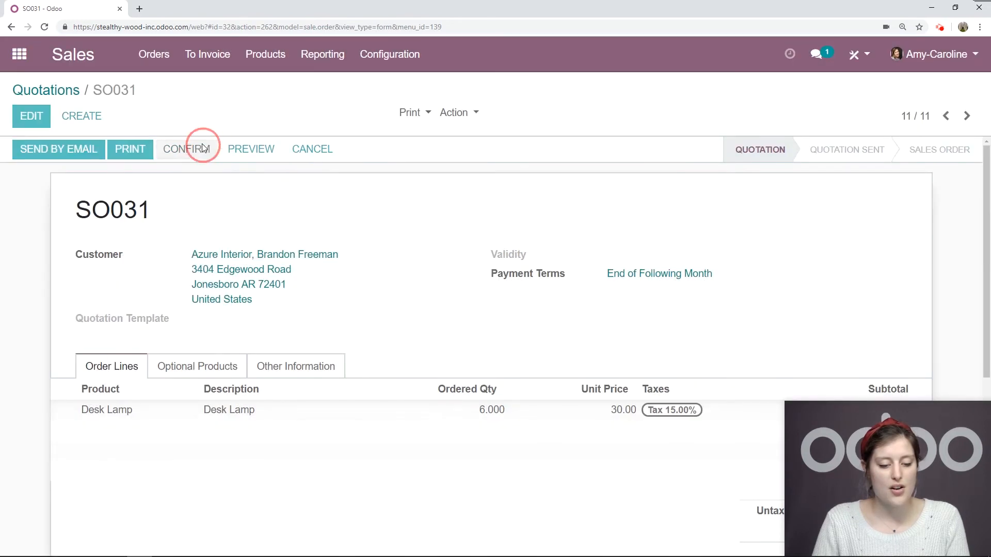
left_click(184, 149)
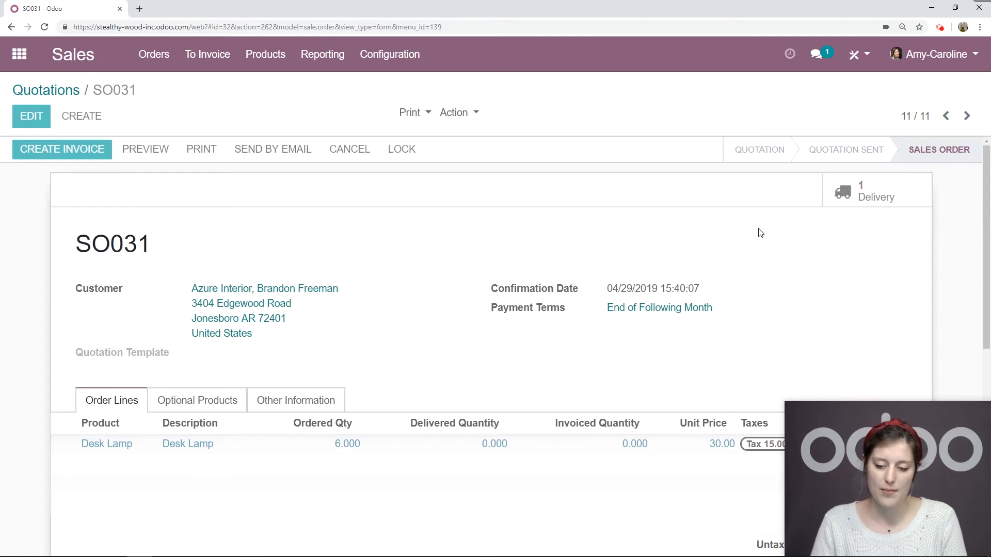
left_click(875, 191)
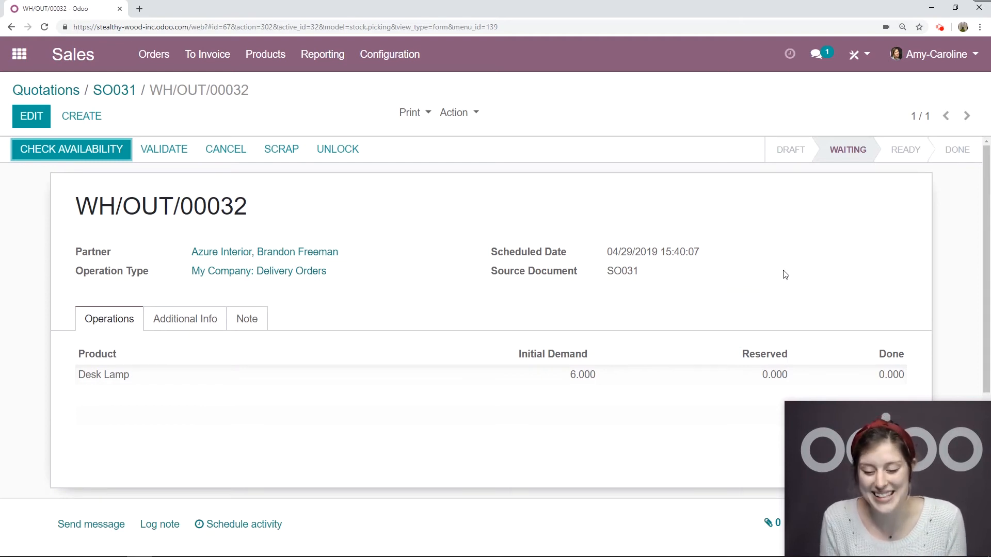
mouse_move(852, 194)
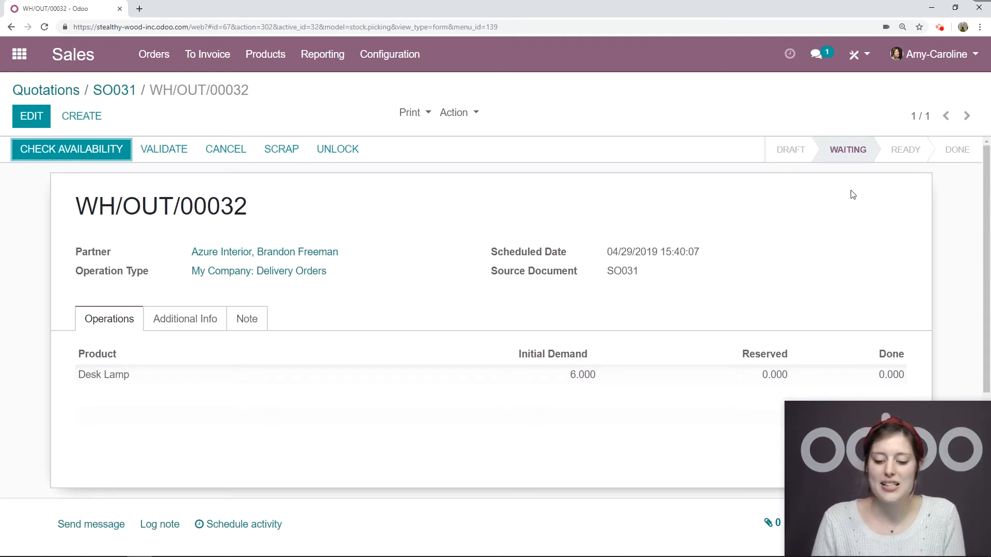
mouse_move(869, 200)
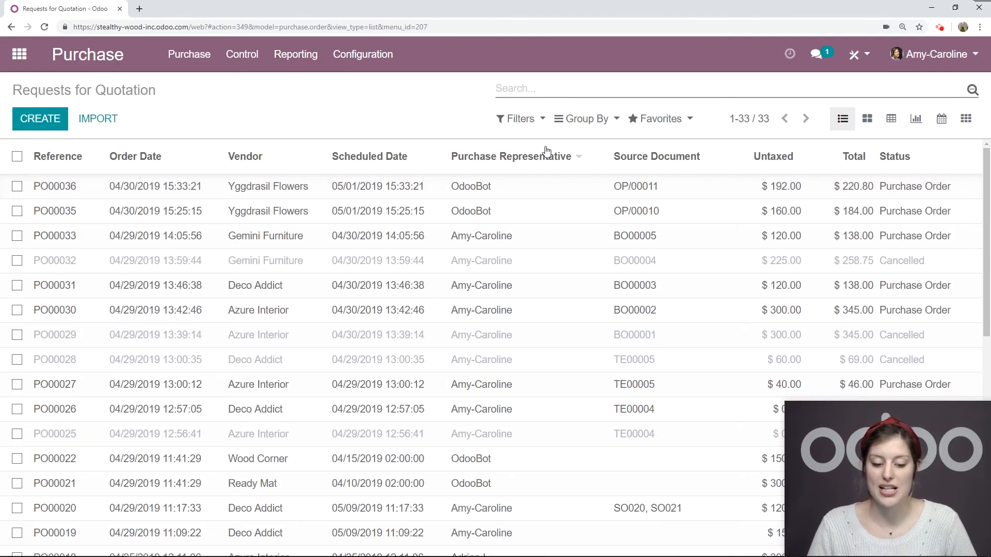
Step: Scroll through the waiting delivery WH/OUT/00032 for SO031
scroll("down", 3)
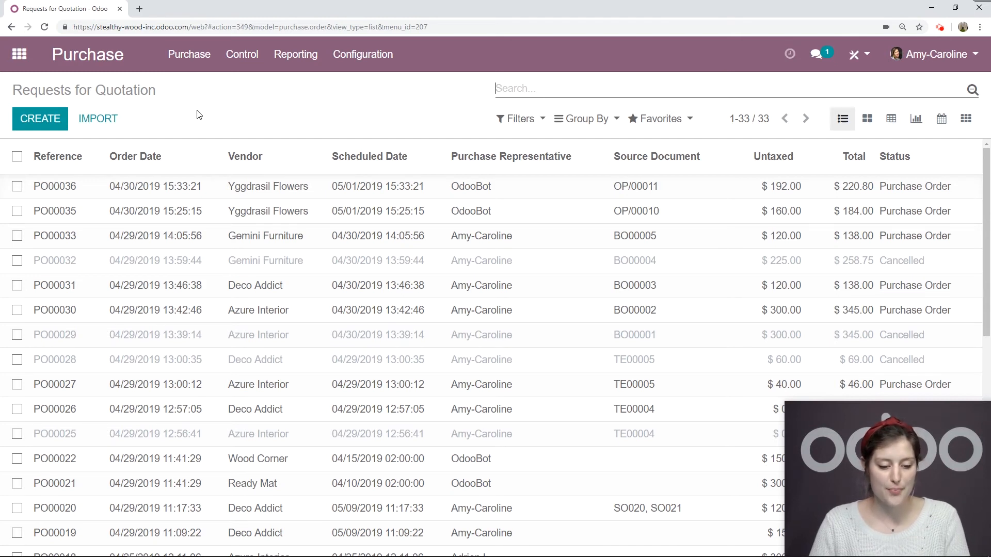
Step: Search the Purchase products catalogue for 'desk'
left_click(188, 54)
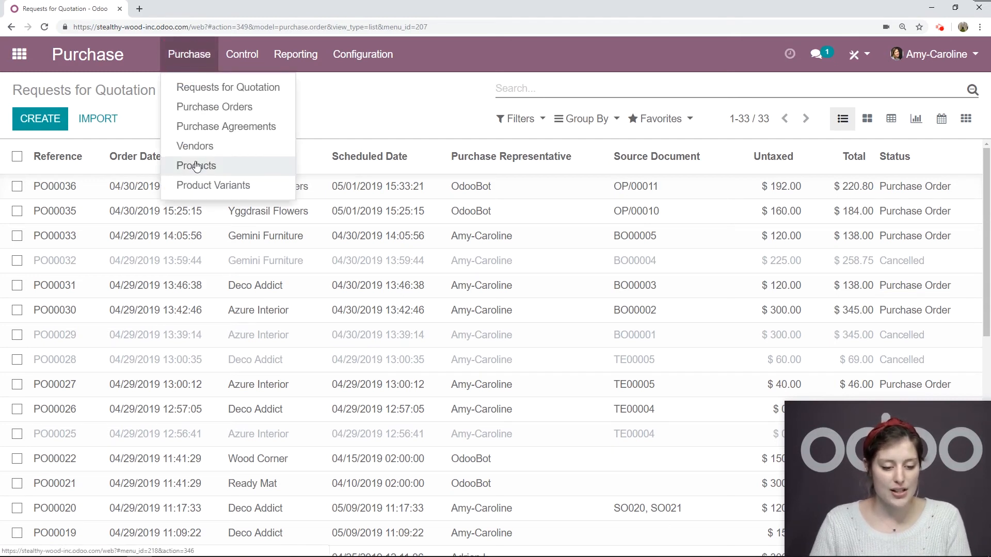
left_click(197, 166)
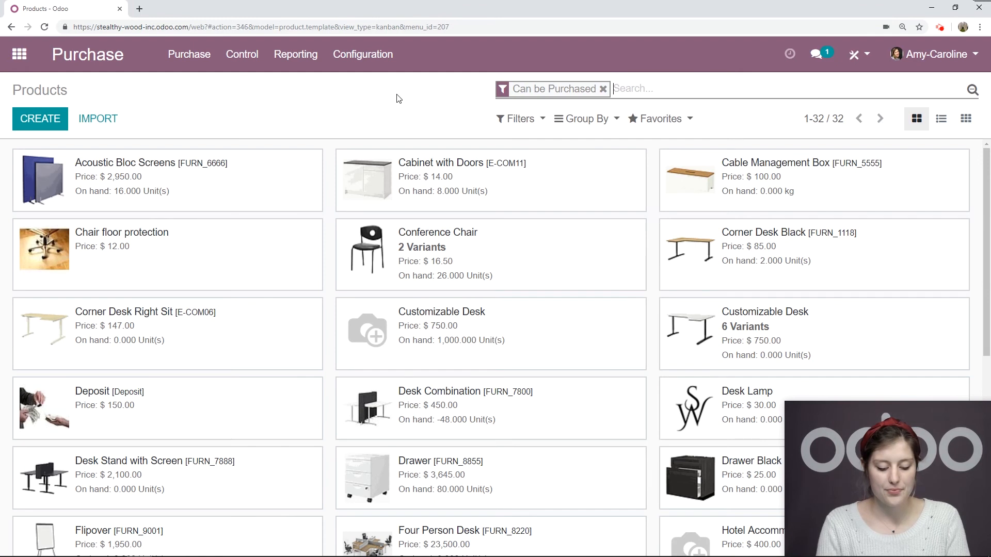
type("desk")
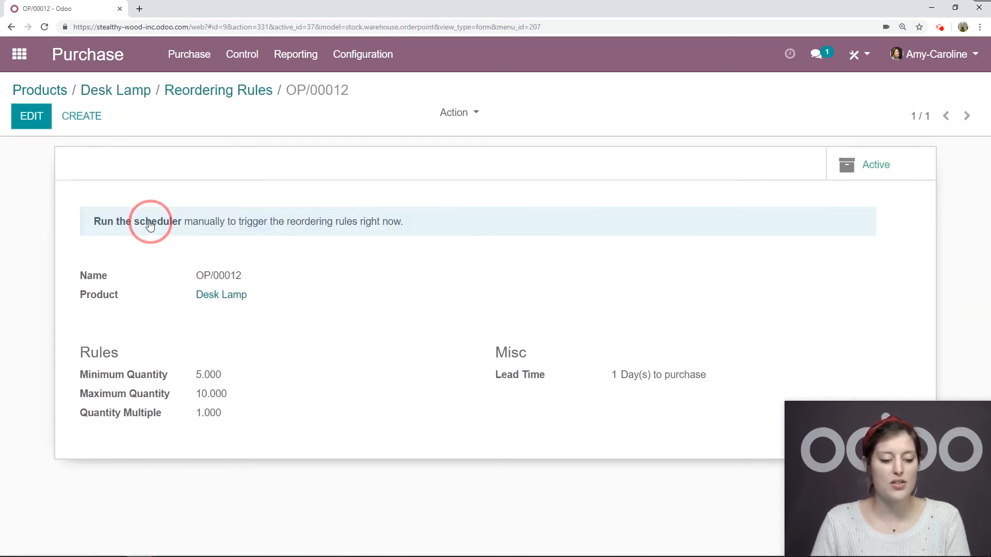
mouse_move(178, 213)
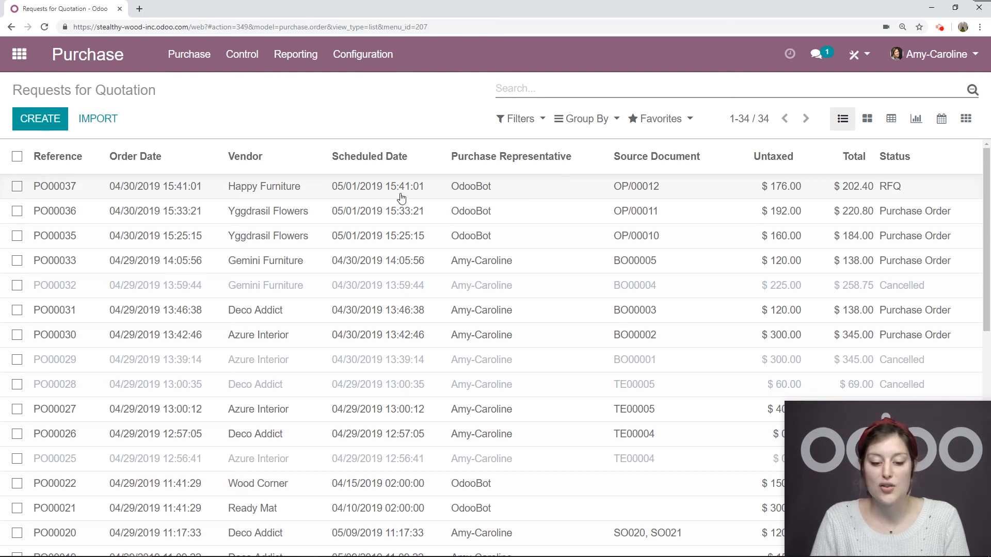
Step: Confirm PO00037 for 16 Desk Lamps, validate receipt WH/IN/00028, and go back to the apps overview
left_click(55, 186)
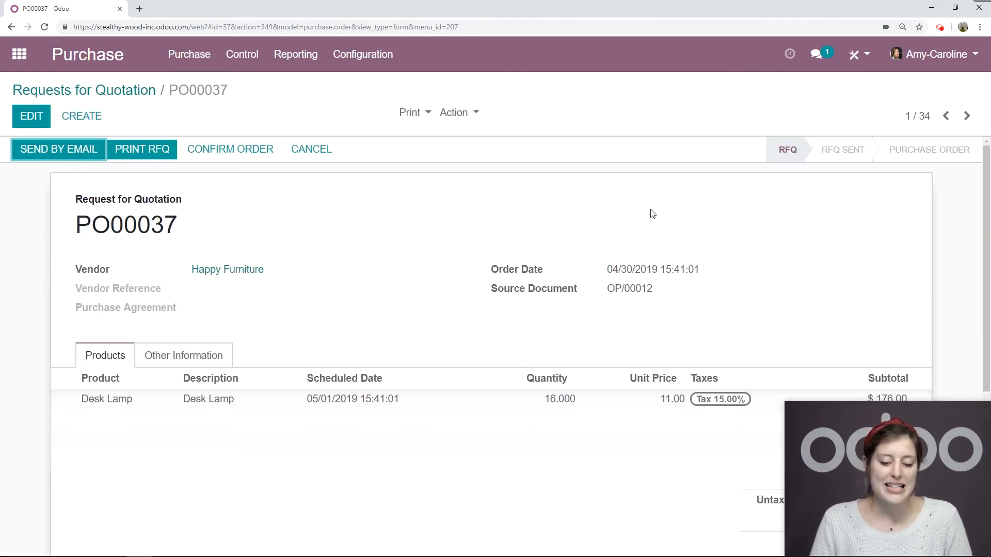
mouse_move(658, 215)
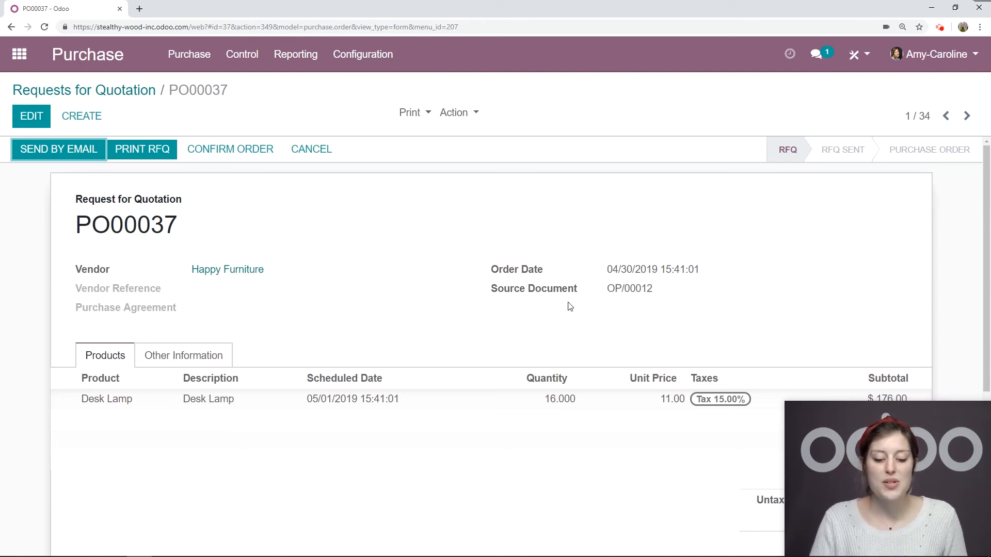
mouse_move(529, 331)
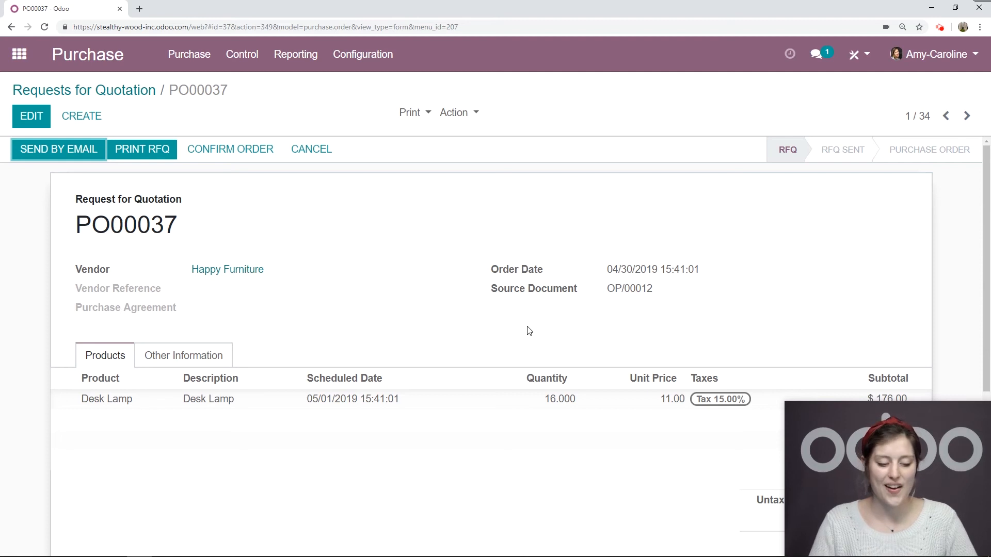
left_click(229, 149)
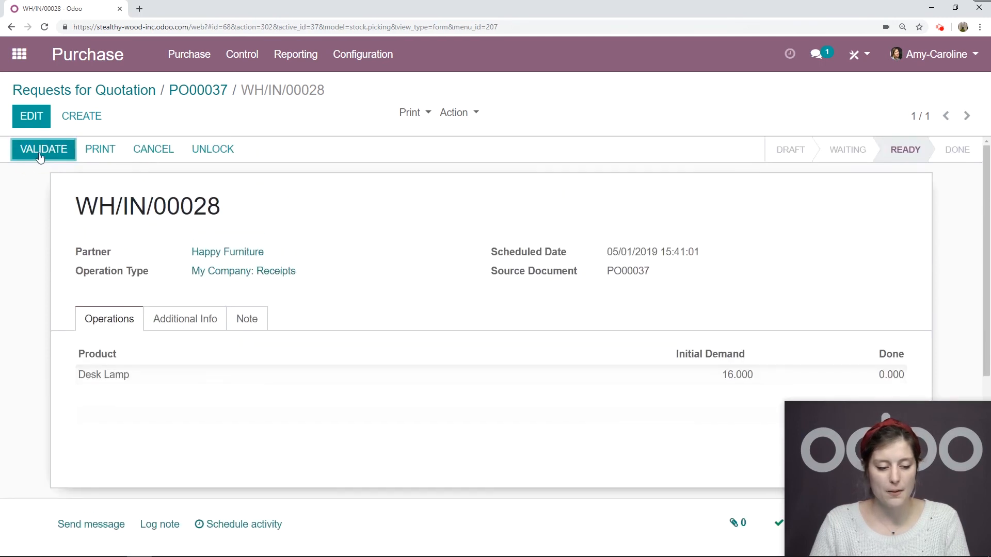
left_click(43, 149)
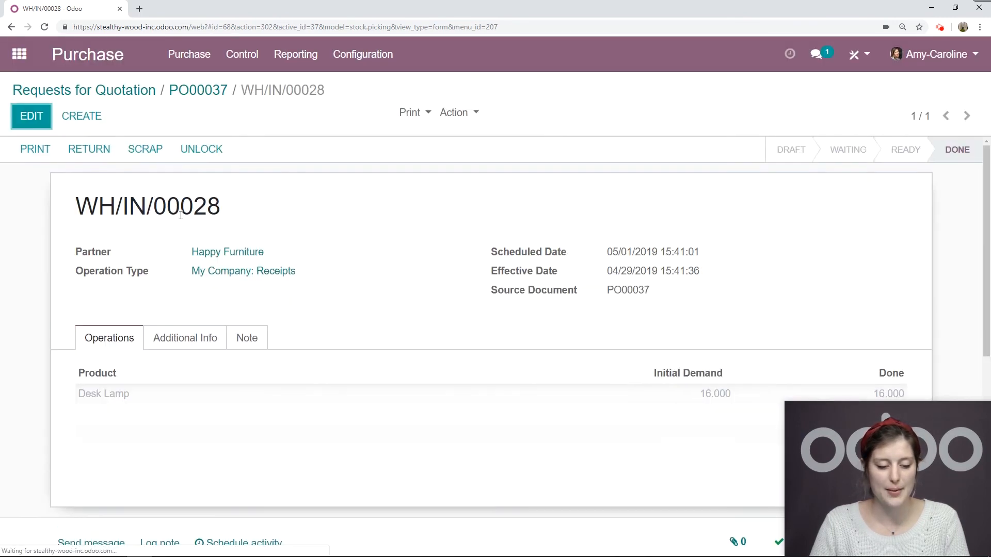
left_click(19, 53)
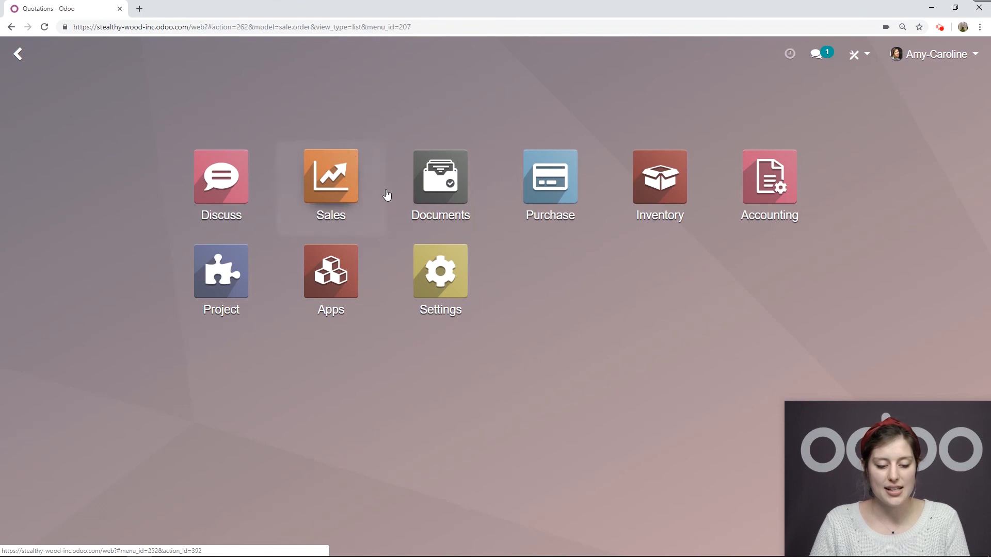
Step: Reserve stock on SO031's delivery WH/OUT/00032 and validate the 6 Desk Lamps
left_click(330, 176)
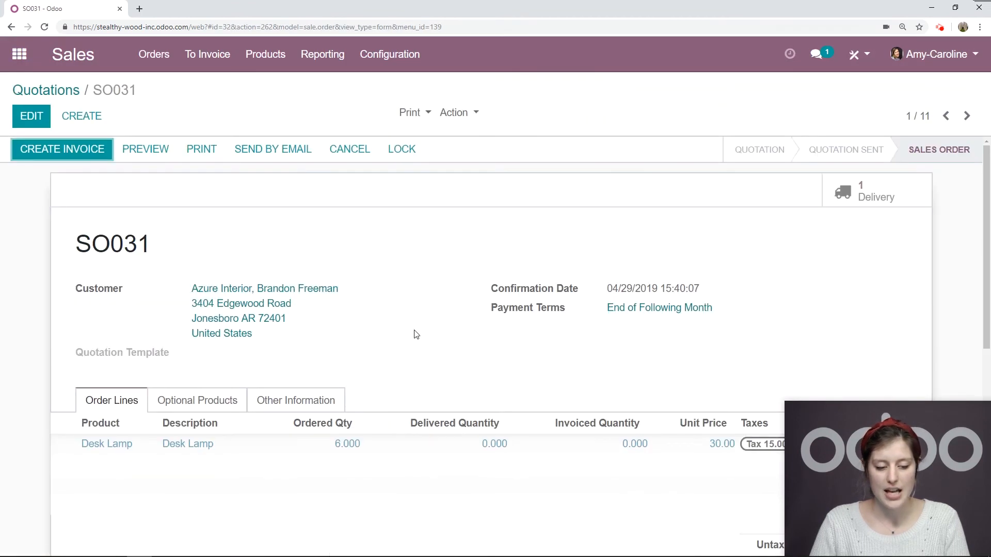
left_click(876, 191)
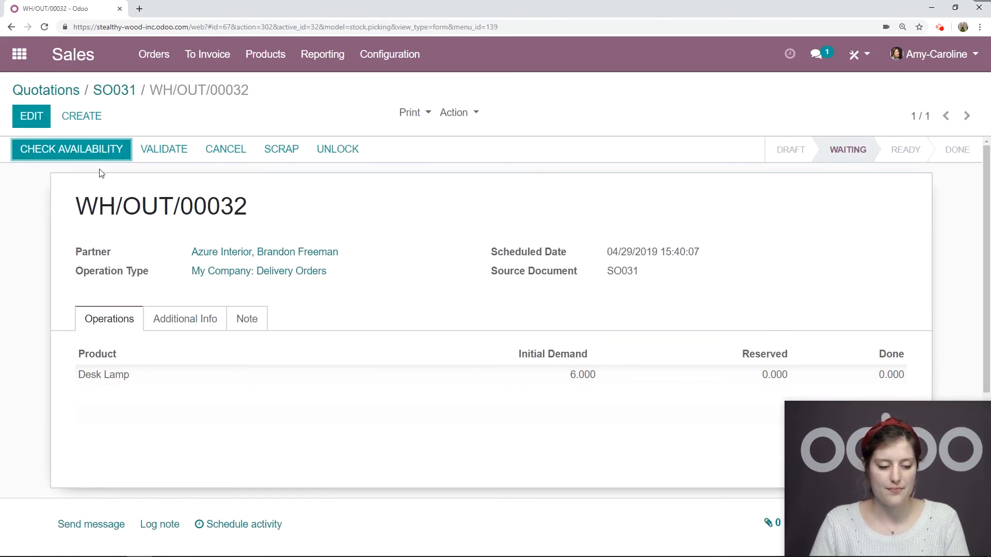
left_click(71, 149)
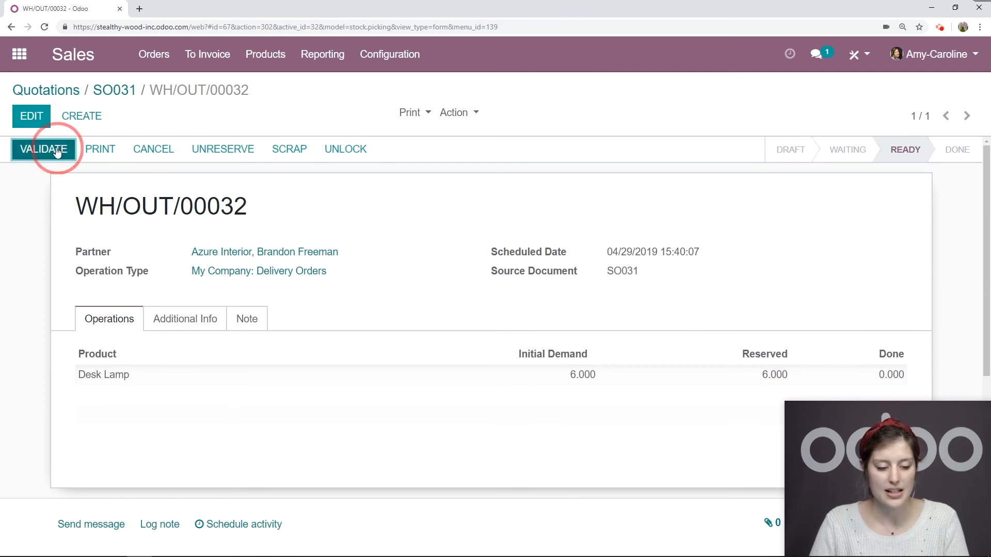
left_click(43, 148)
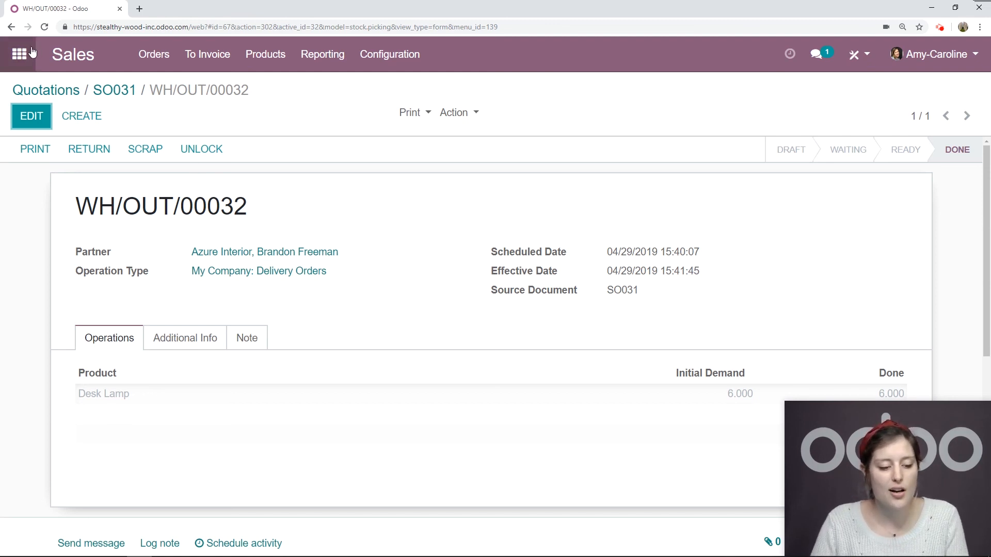
Step: Bring up the Run Scheduler confirmation from the Inventory app's Operations menu
left_click(19, 54)
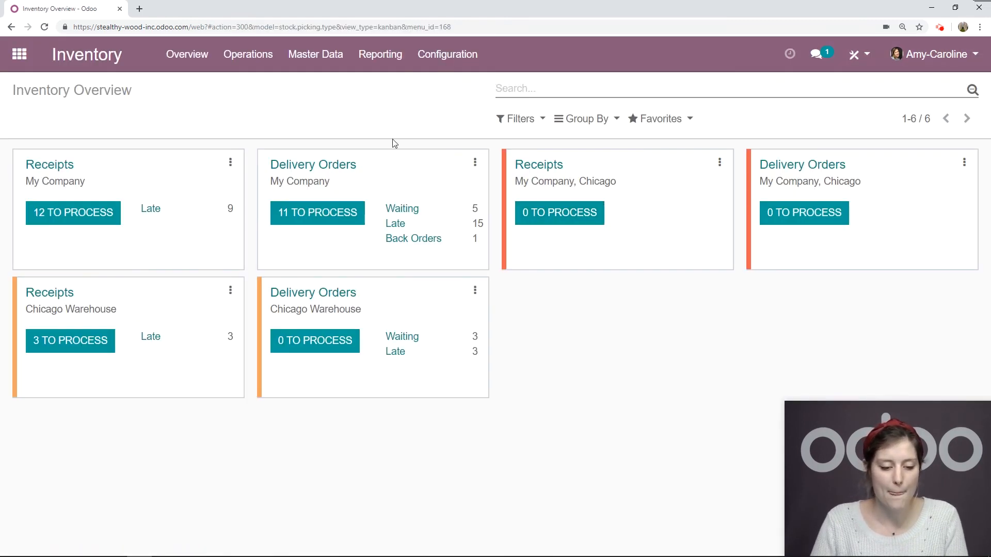
left_click(247, 54)
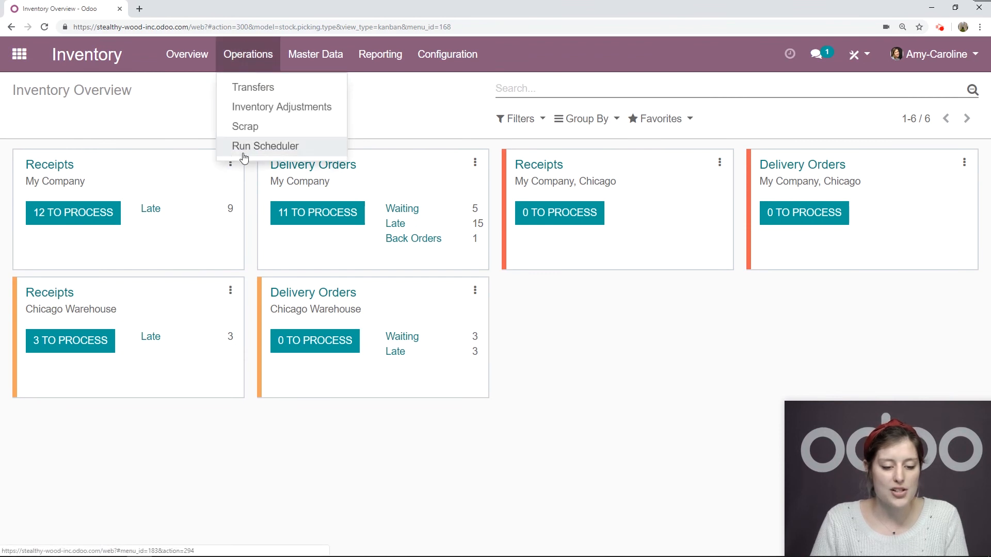
left_click(265, 146)
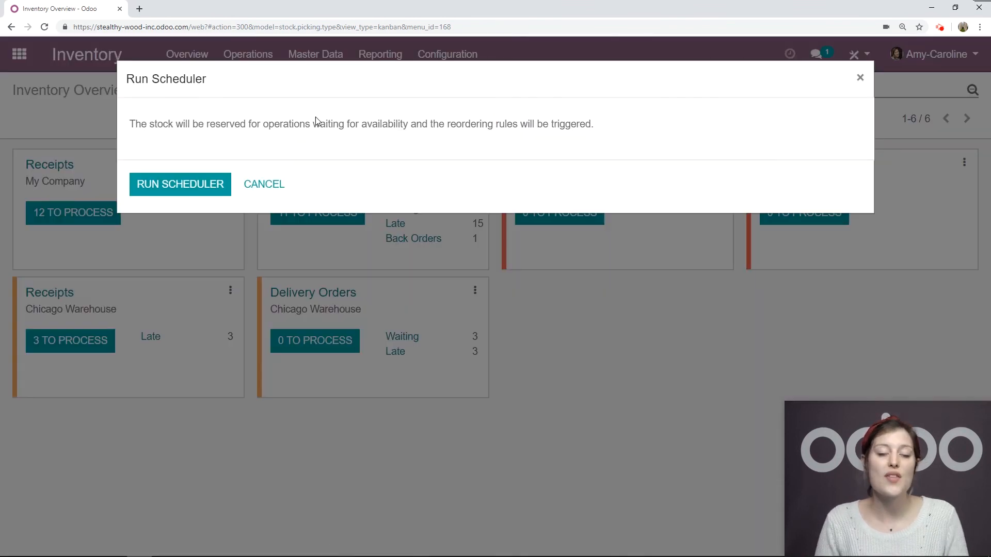